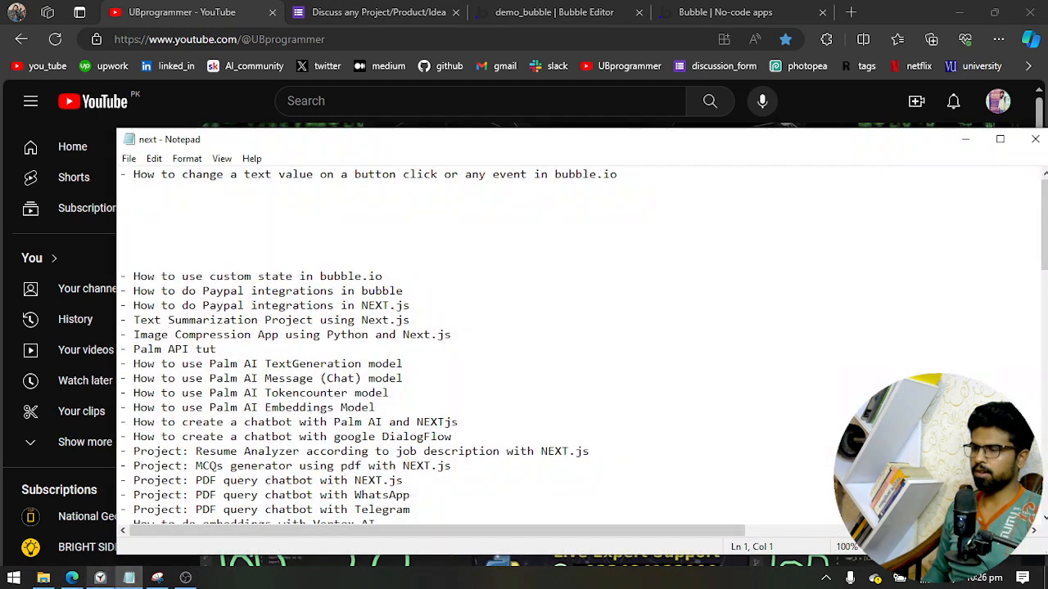
# - Put the notes list away to reveal the YouTube channel's home page
pyautogui.moveTo(187, 173); pyautogui.dragTo(370, 173)
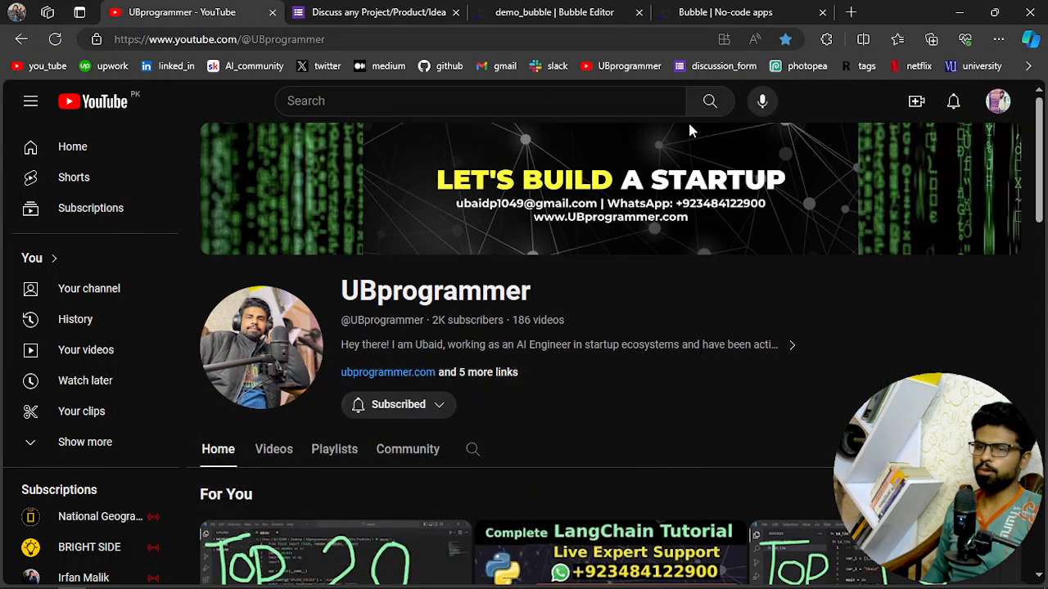
pyautogui.moveTo(533, 162)
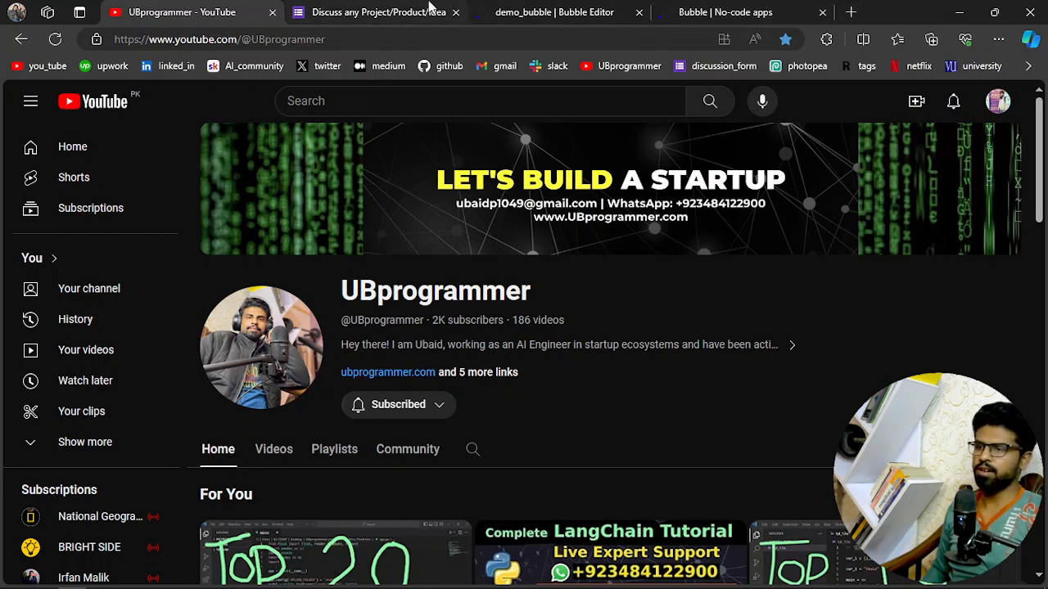
# - View the project discussion booking form, then return to the demo_bubble Bubble editor
pyautogui.click(368, 12)
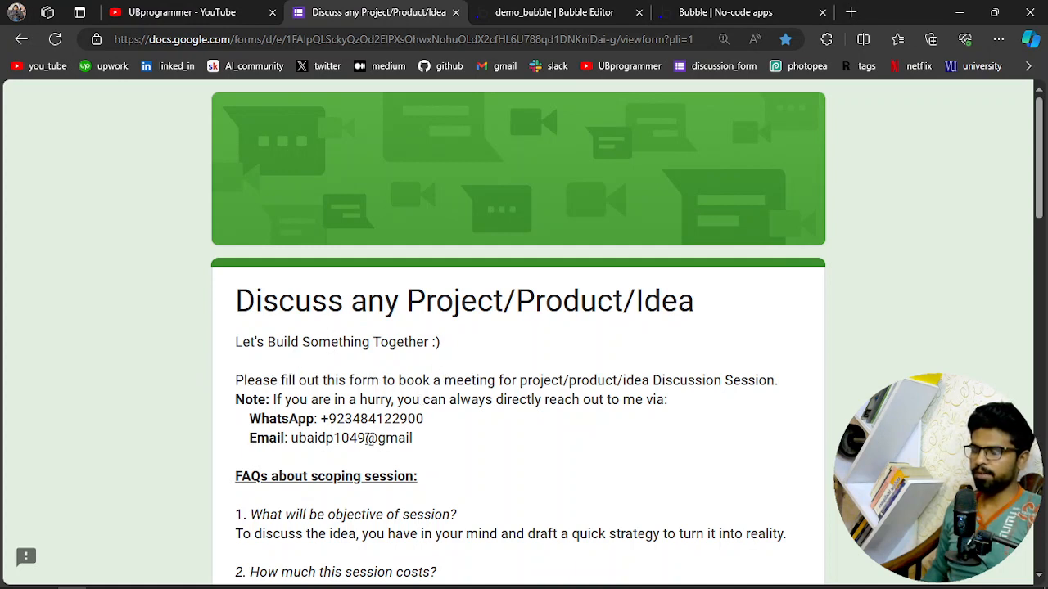
pyautogui.doubleClick(281, 419)
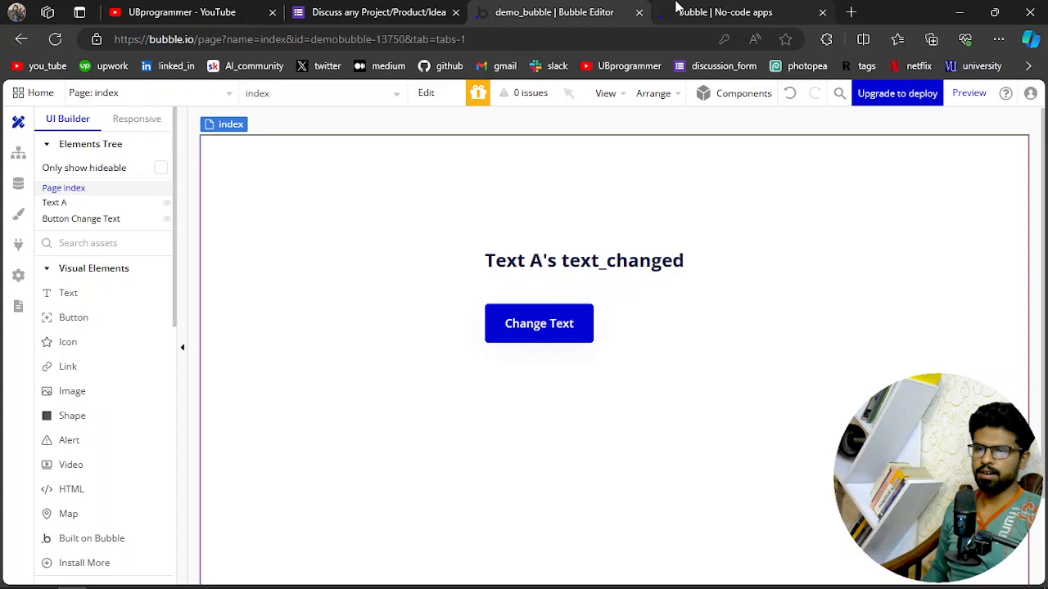
# - In the test version, press Change Text to swap the heading to "Ubaid", then return to the editor
pyautogui.click(969, 91)
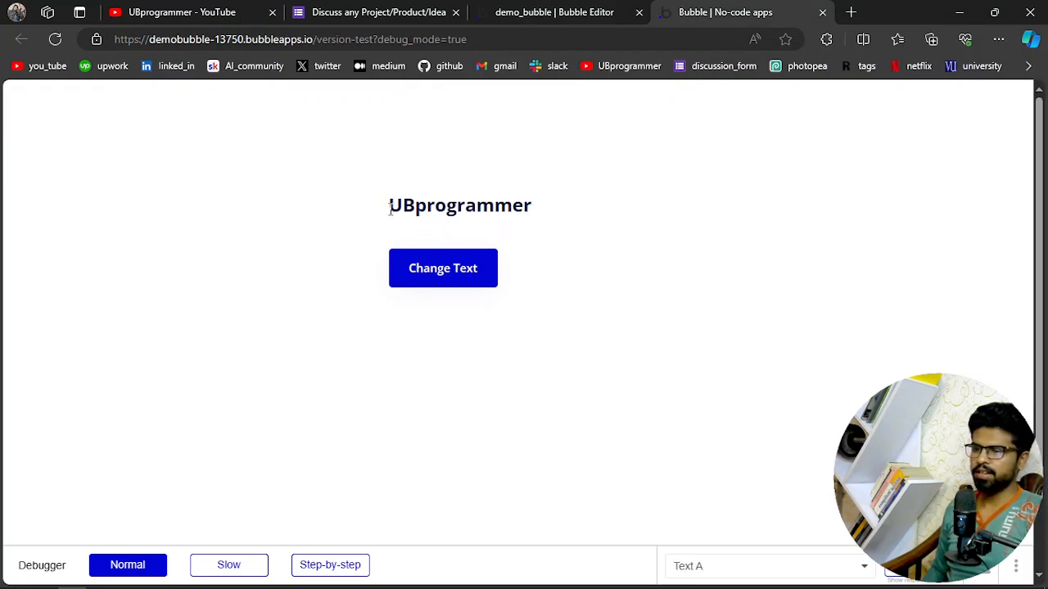
pyautogui.doubleClick(460, 205)
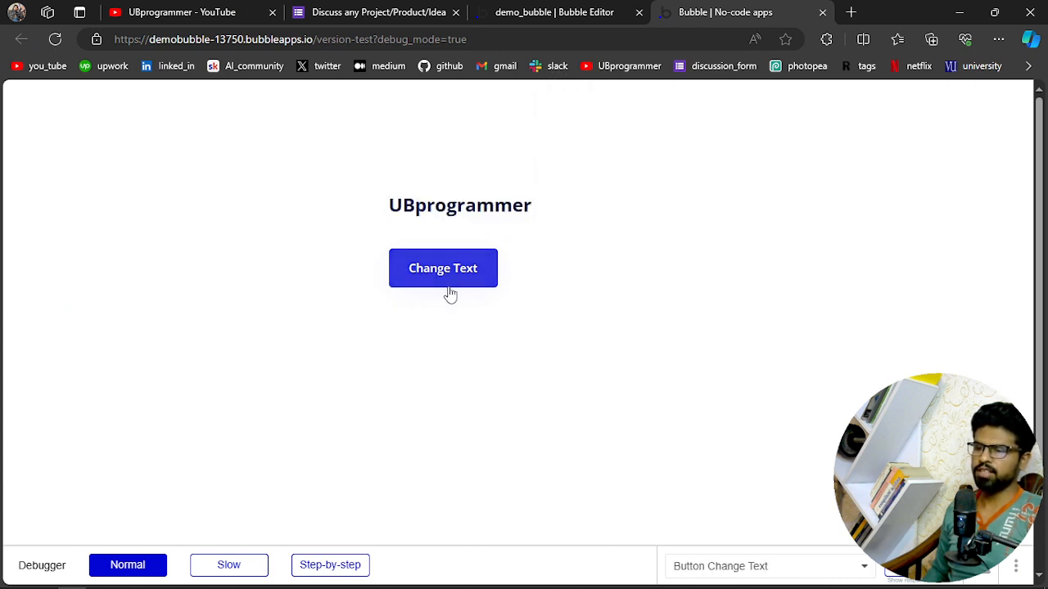
pyautogui.click(442, 269)
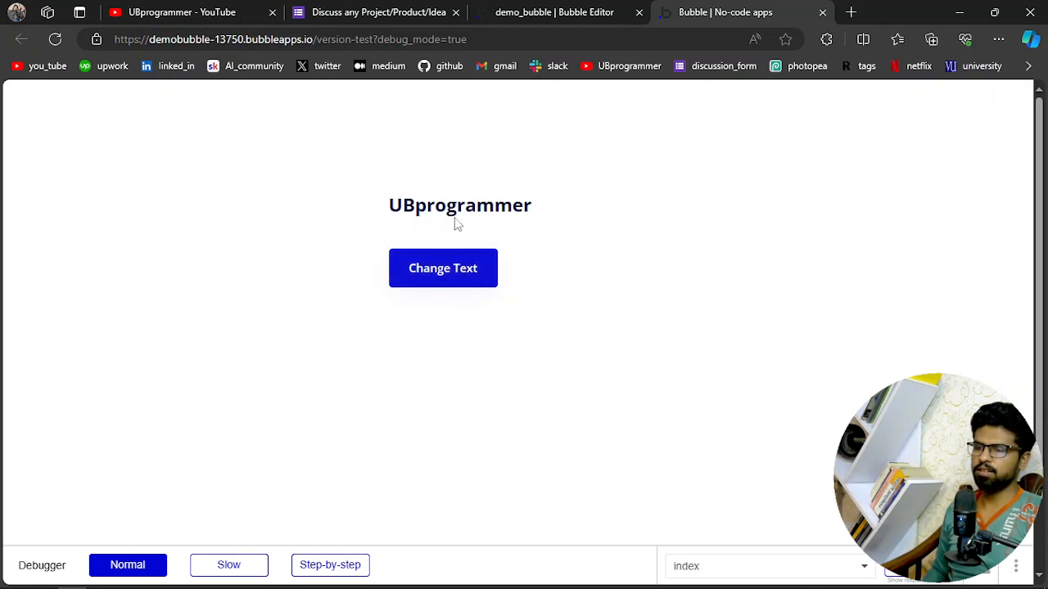
pyautogui.doubleClick(455, 206)
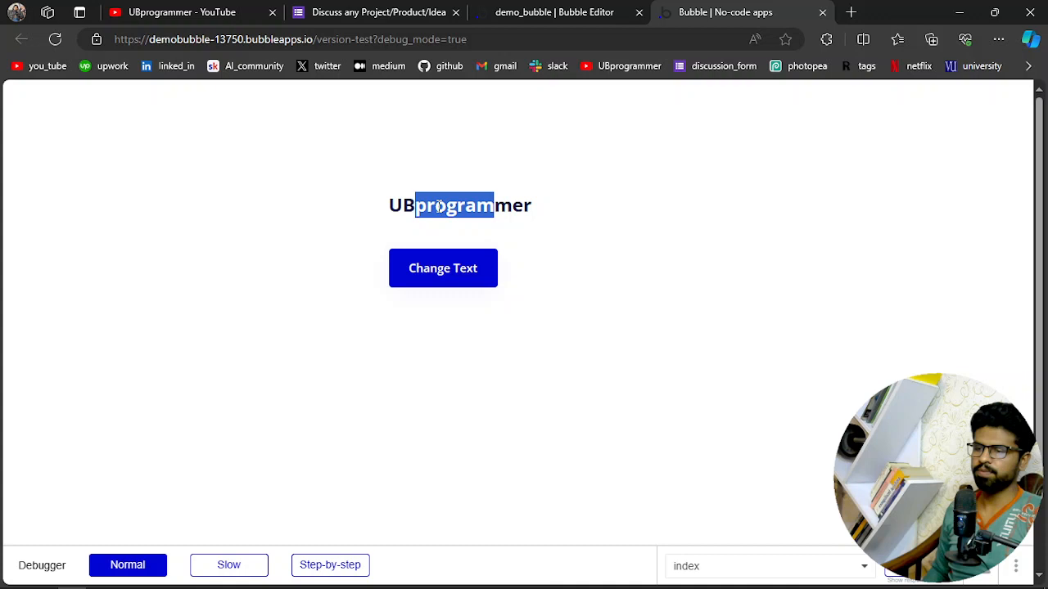
pyautogui.click(442, 268)
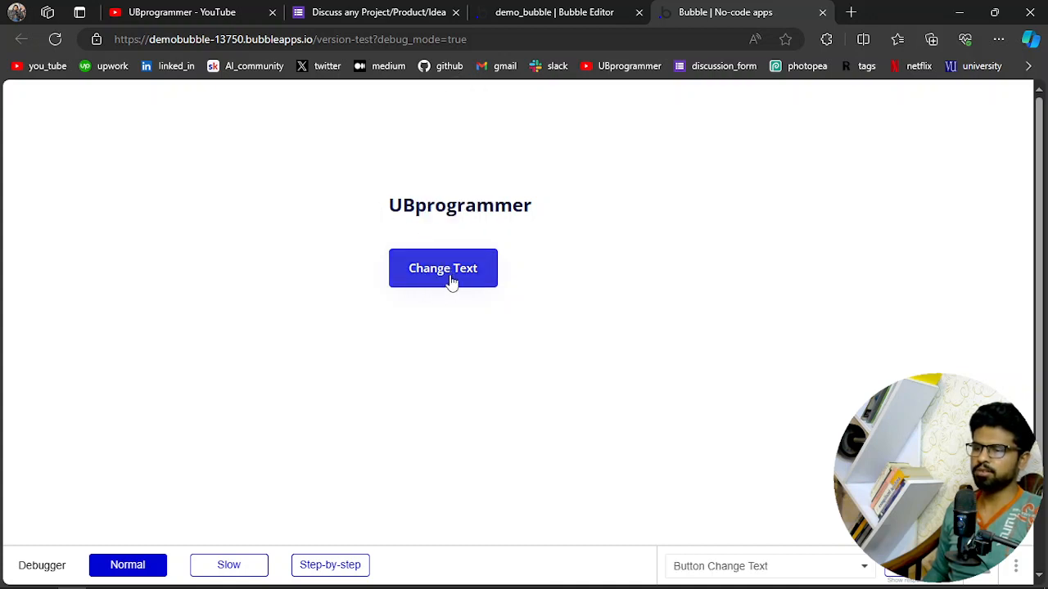
pyautogui.click(442, 269)
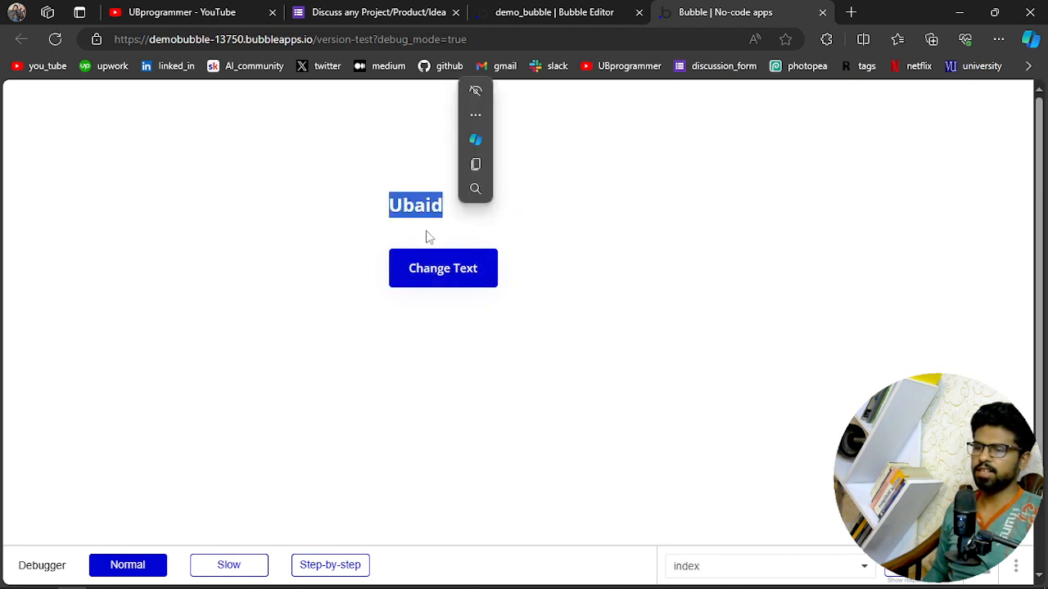
pyautogui.moveTo(412, 226)
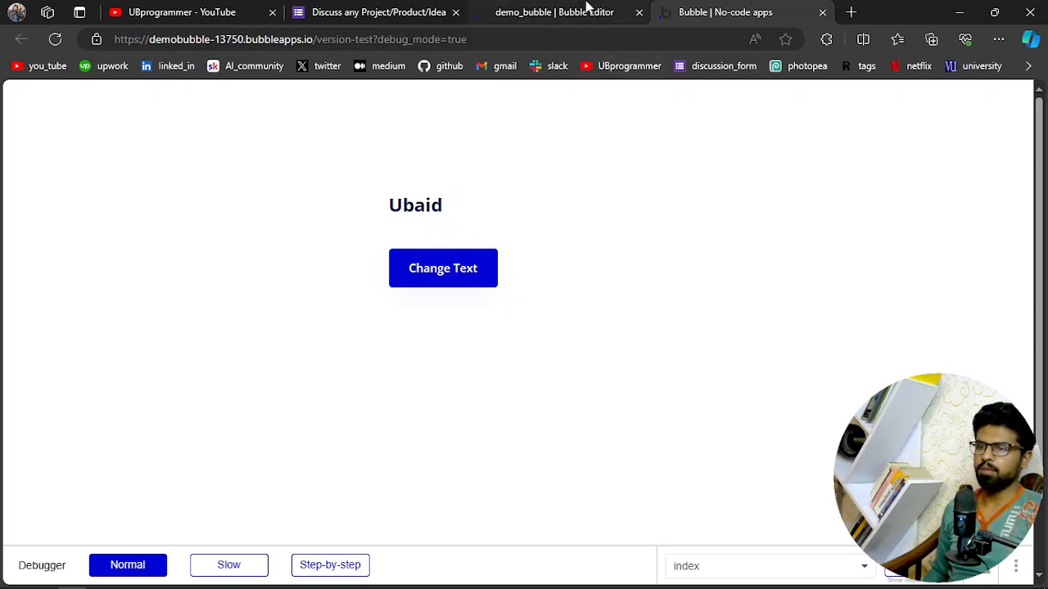
pyautogui.click(553, 12)
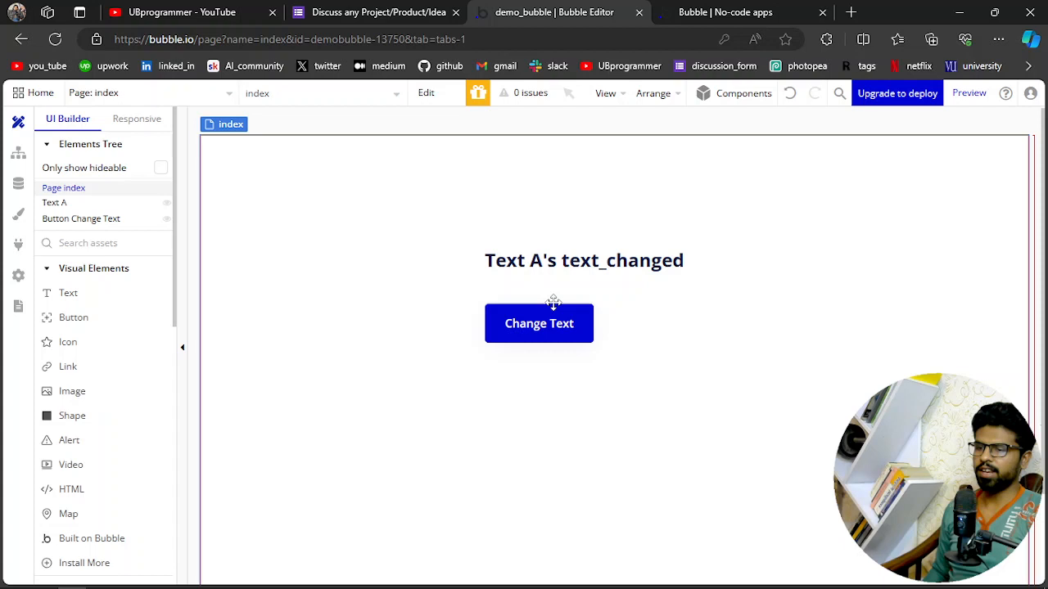
pyautogui.click(538, 323)
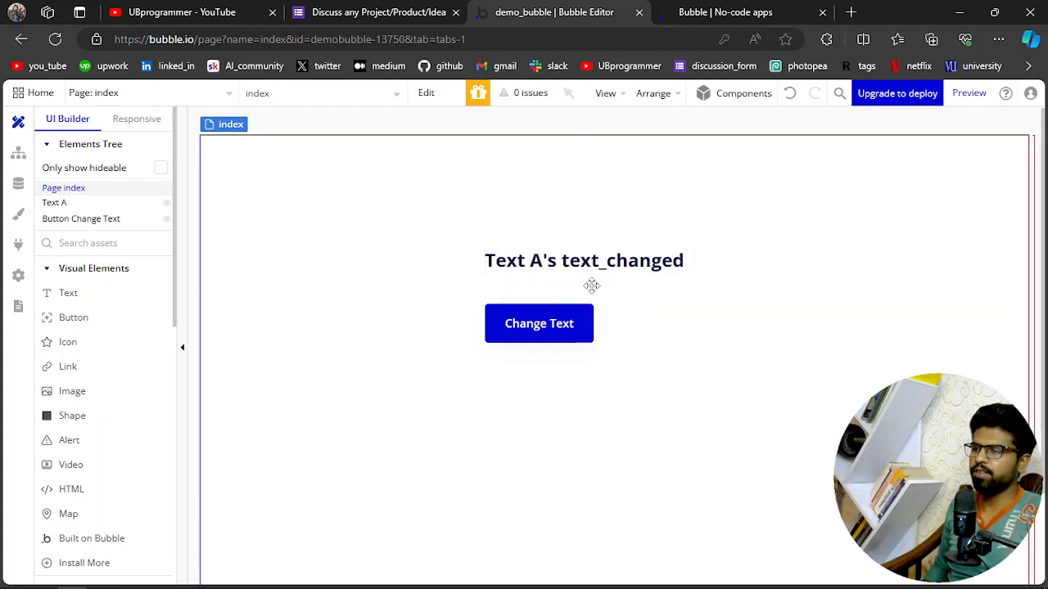
pyautogui.moveTo(291, 208)
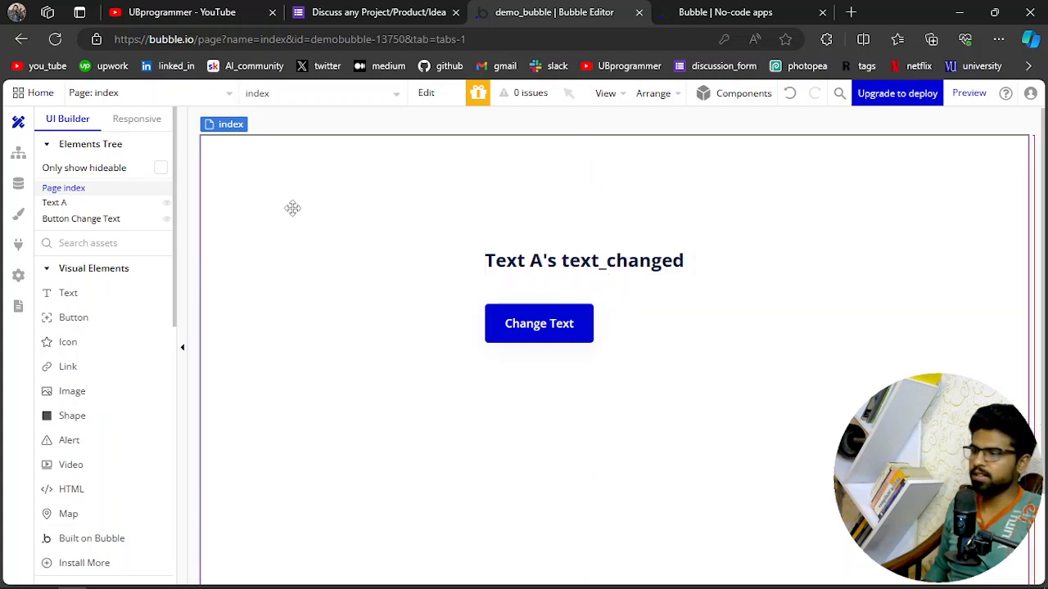
pyautogui.moveTo(18, 183)
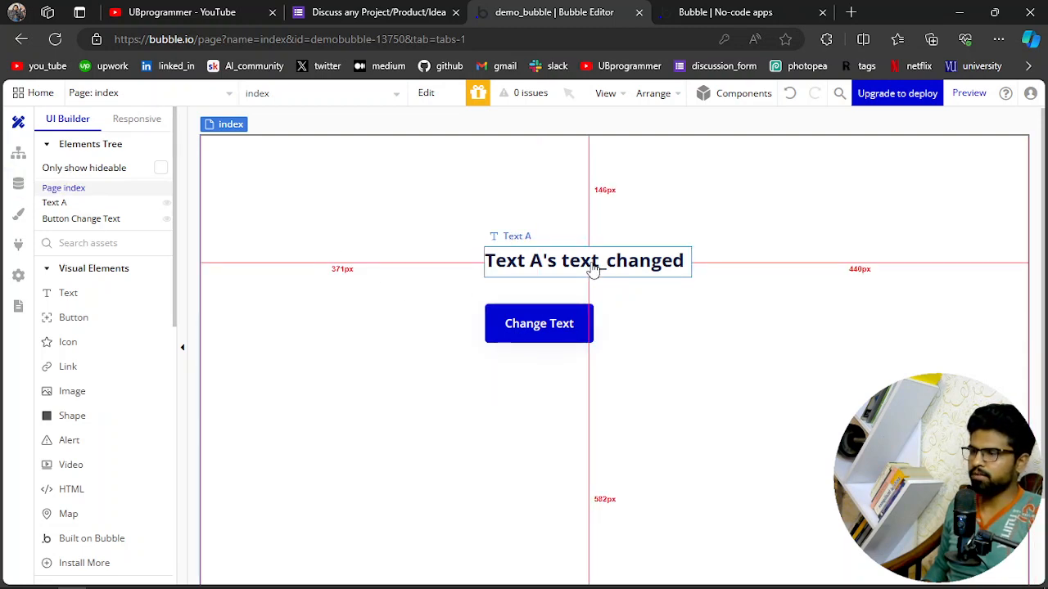
# - Show the Change Text click workflow's step setting Text A's text_changed state
pyautogui.click(538, 324)
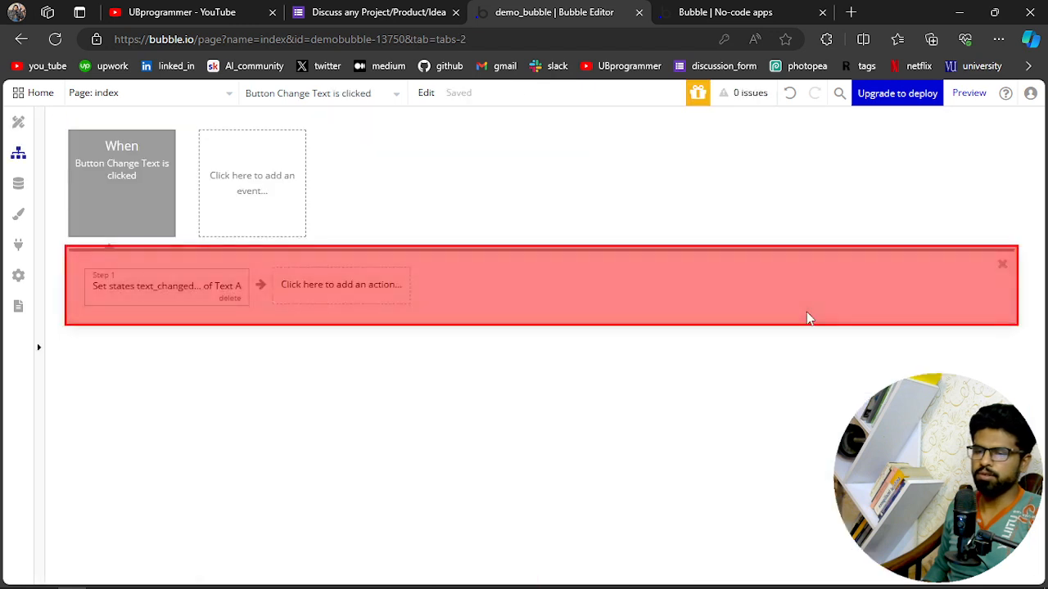
pyautogui.moveTo(141, 285)
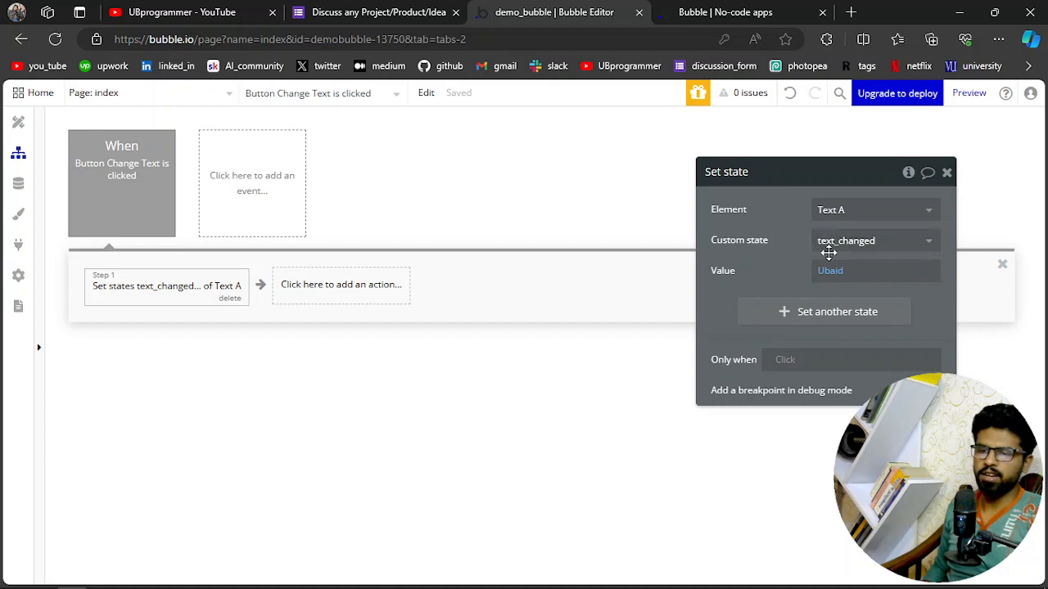
pyautogui.moveTo(875, 239)
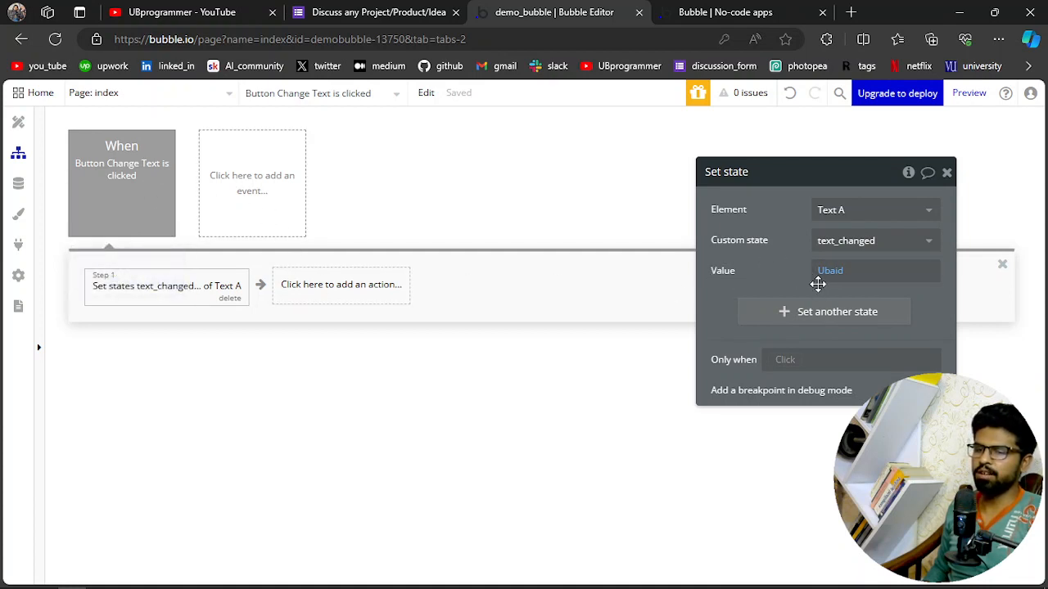
pyautogui.moveTo(805, 286)
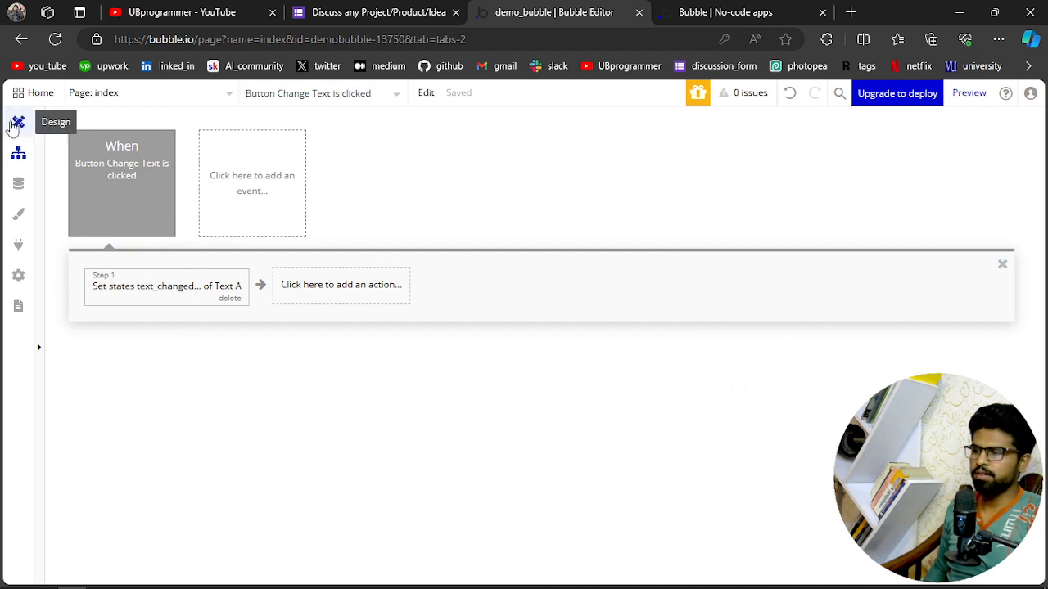
# - Back in Design, inspect Text A's text_changed state defaulting to "UBprogrammer", then close its panel
pyautogui.click(18, 121)
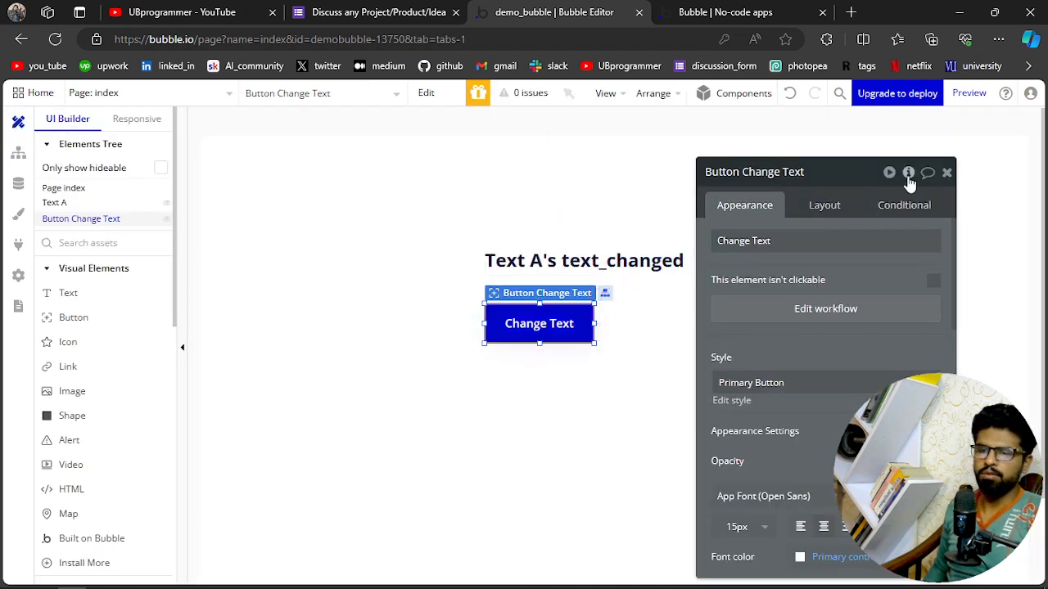
pyautogui.click(907, 171)
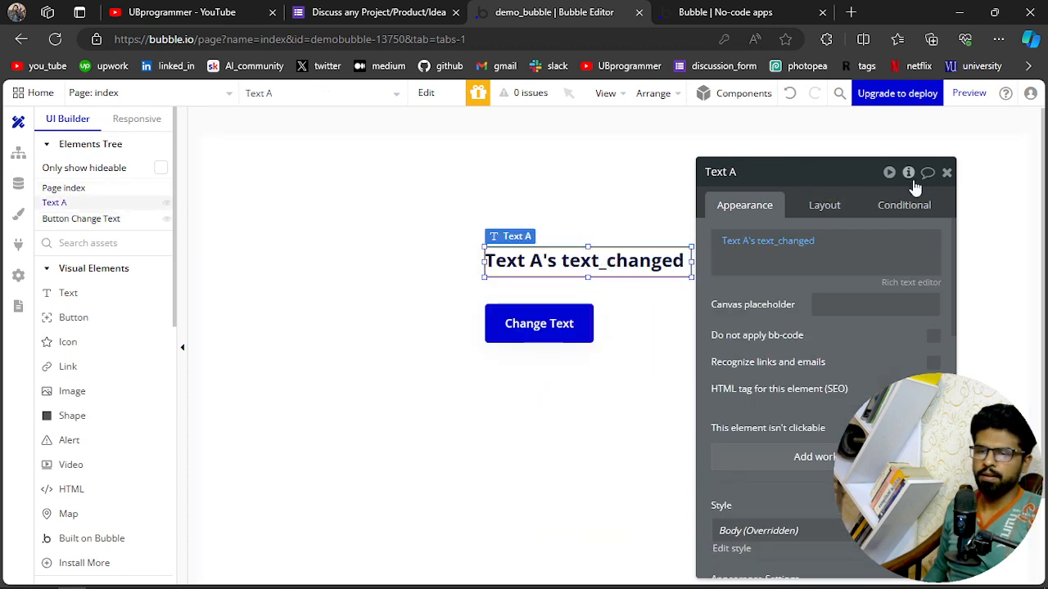
pyautogui.click(907, 174)
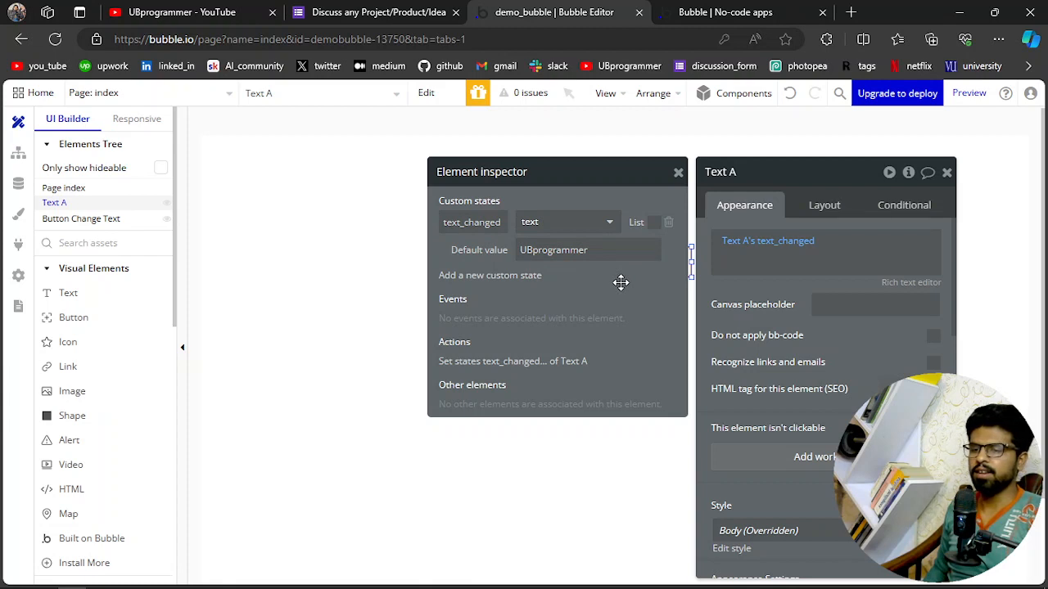
pyautogui.moveTo(632, 272)
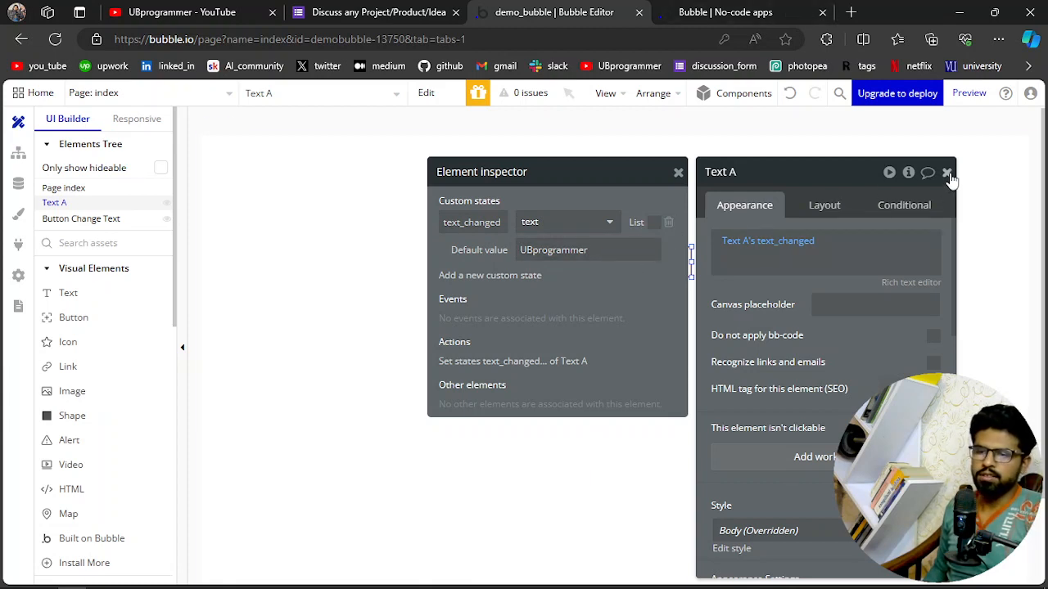
pyautogui.click(948, 172)
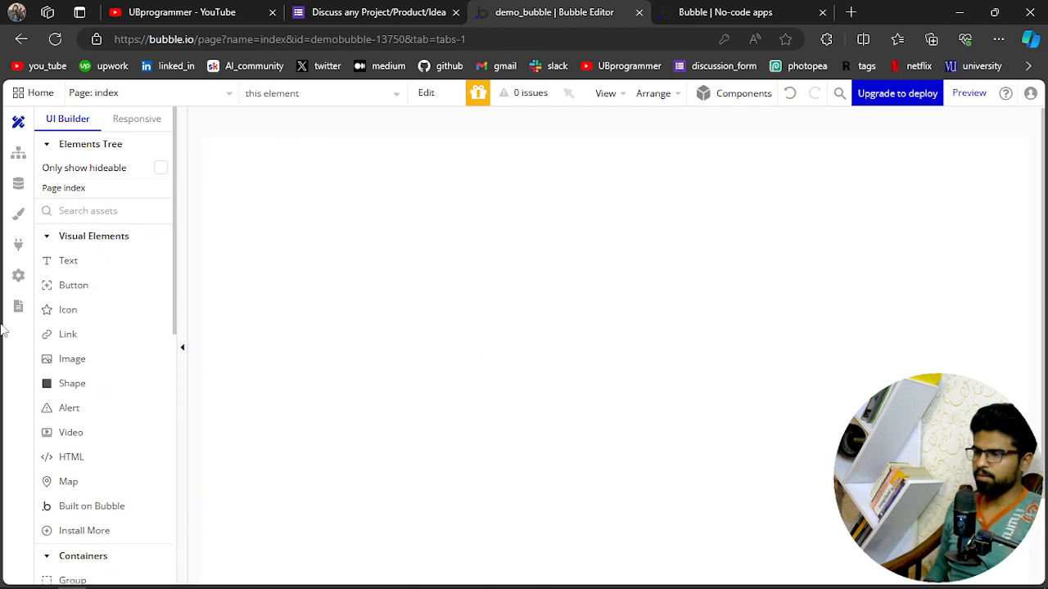
# - Add a fresh Text A to the empty page and begin a new custom state for it
pyautogui.click(69, 260)
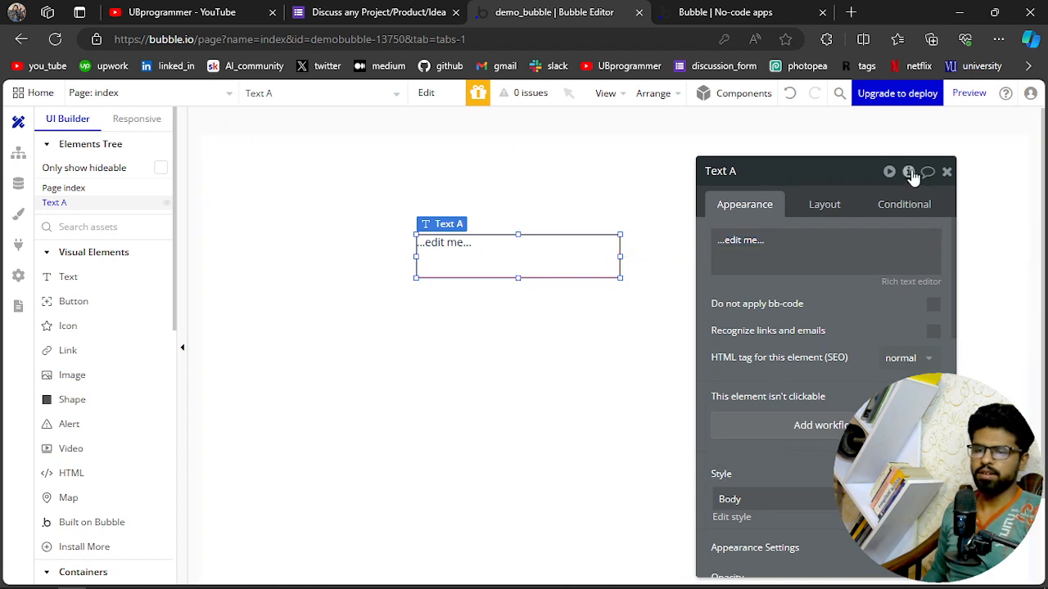
pyautogui.click(907, 172)
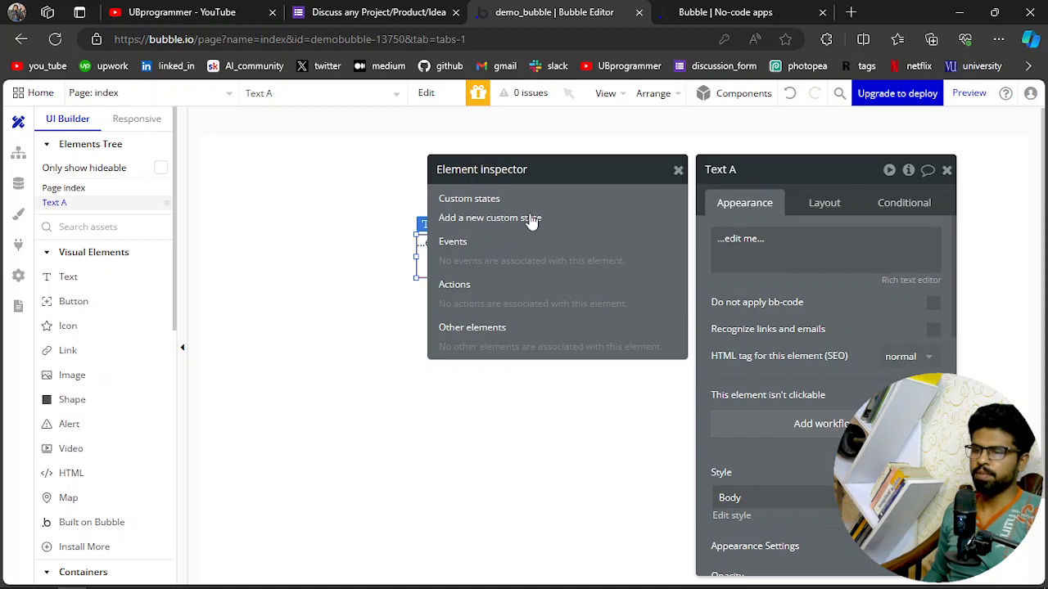
pyautogui.click(489, 218)
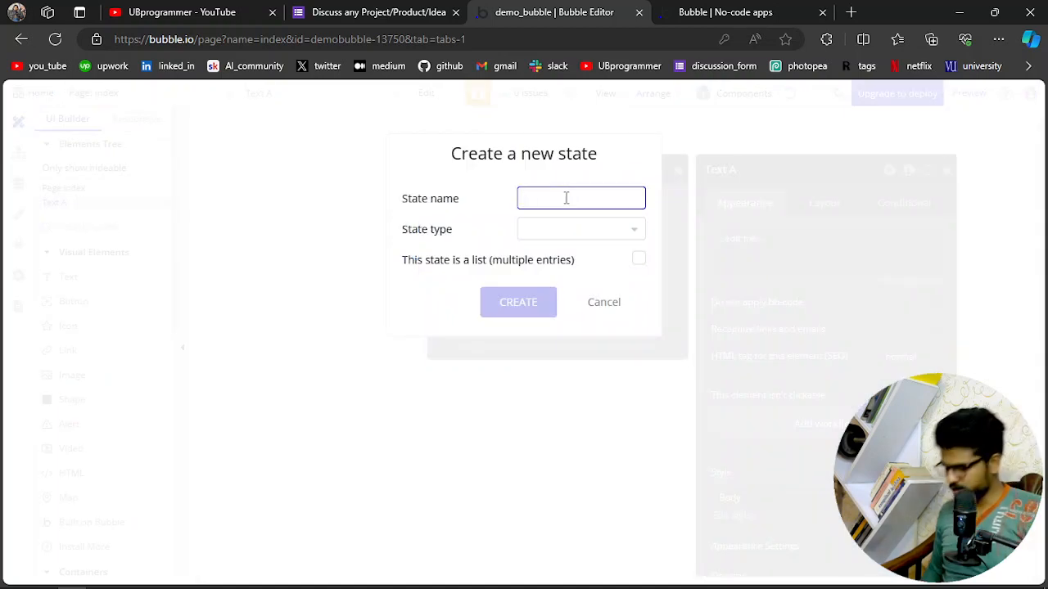
# - Create custom state text_changed of type text with default value UBprogrammer
pyautogui.write('text_c')
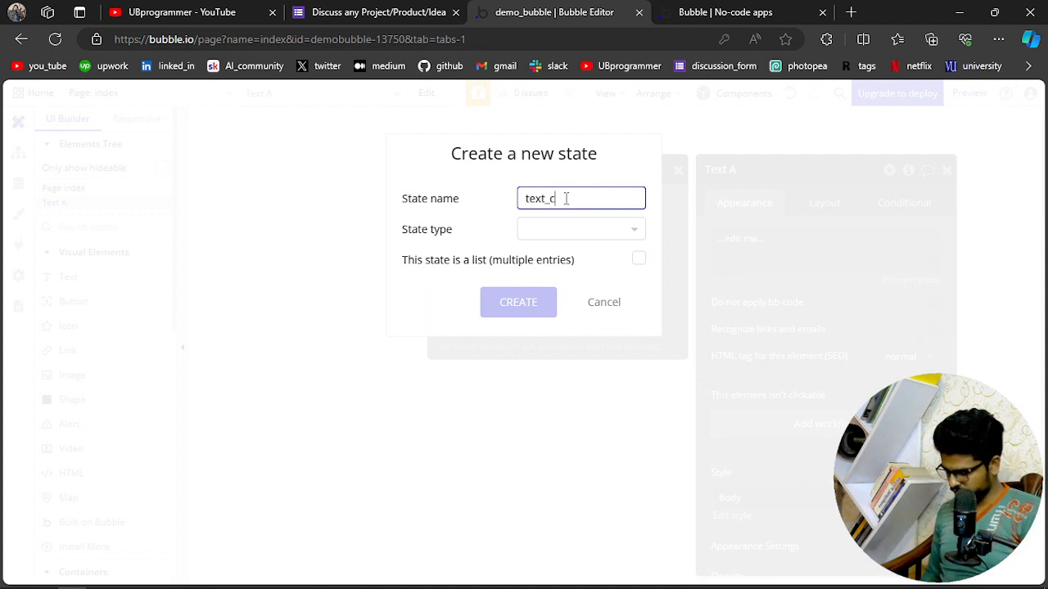
pyautogui.click(576, 229)
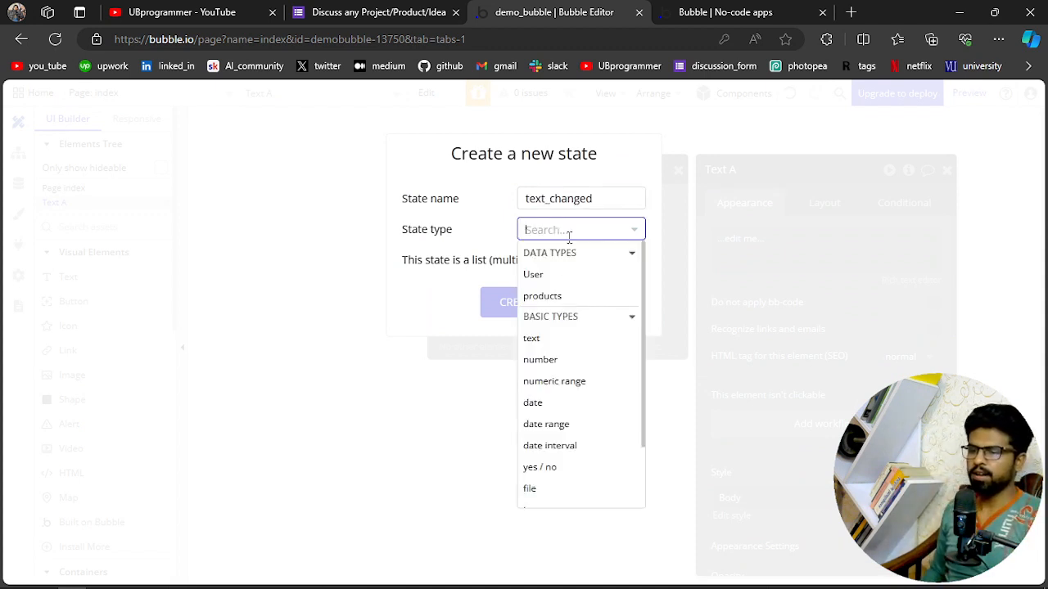
pyautogui.click(530, 337)
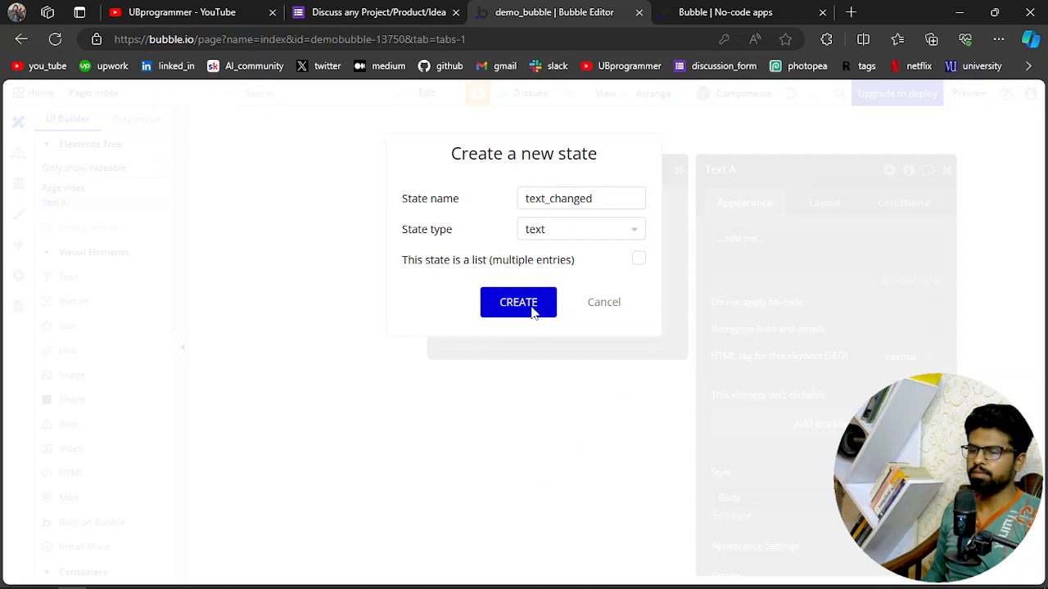
pyautogui.click(518, 302)
pyautogui.write('U')
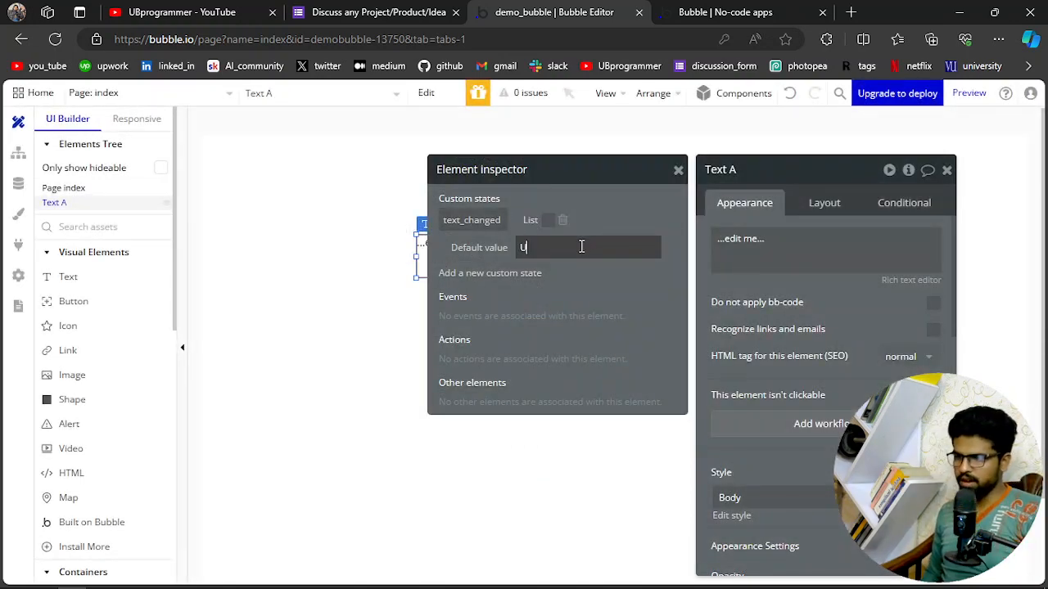
pyautogui.write('Bprogrammer')
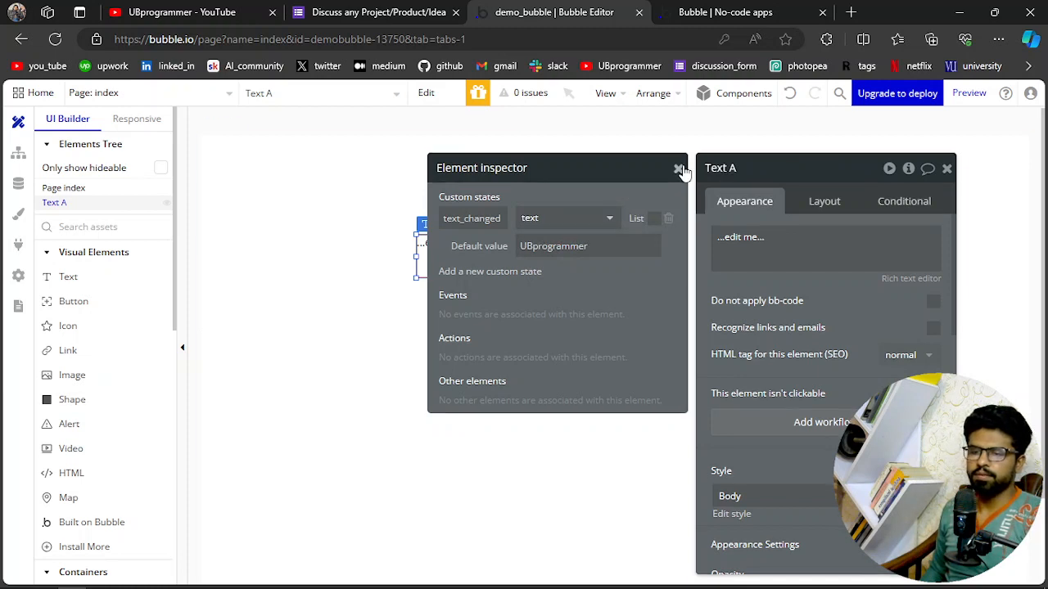
# - Close the inspector, refresh the preview showing "...edit me...", and return to the editor
pyautogui.click(674, 169)
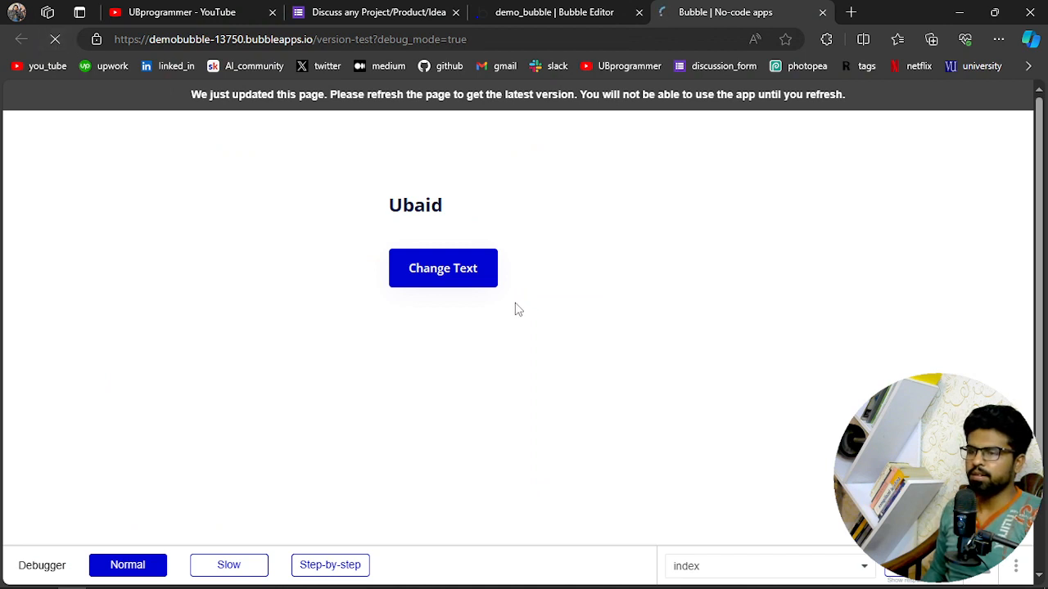
pyautogui.click(56, 39)
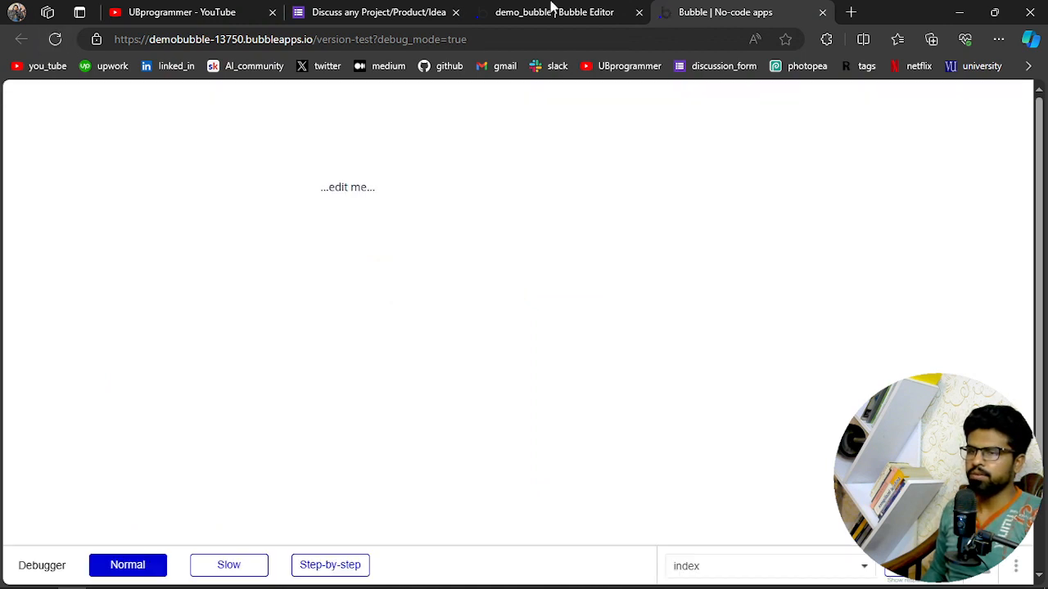
pyautogui.click(554, 11)
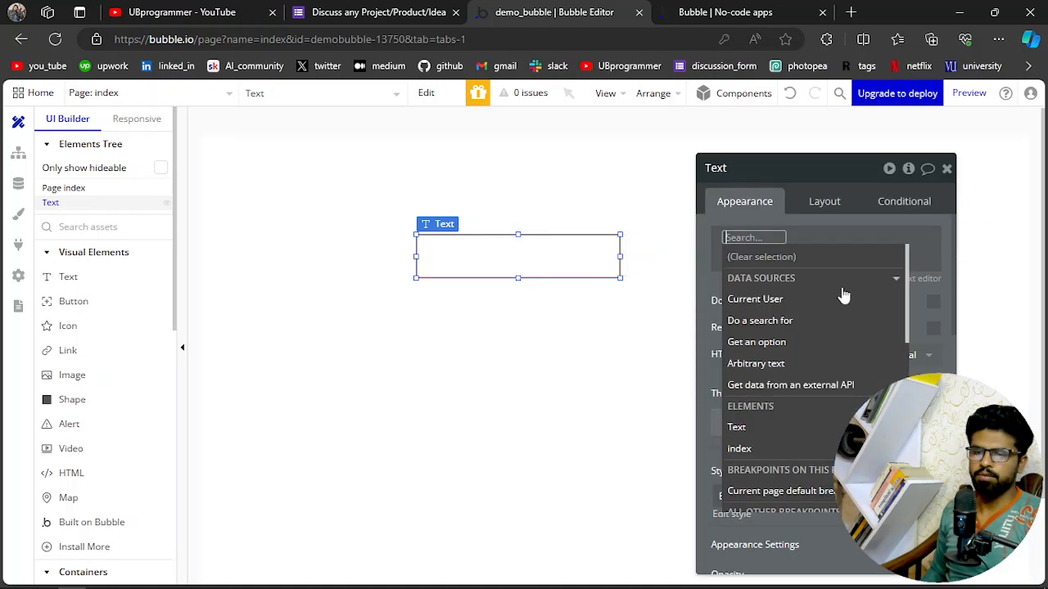
pyautogui.moveTo(789, 385)
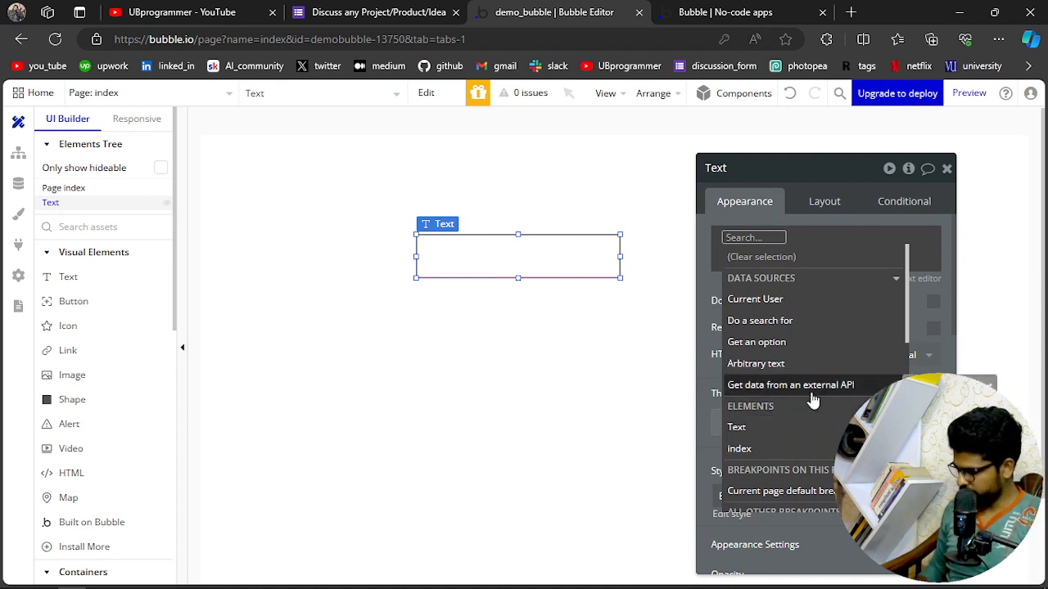
# - Set Text A's content to dynamic data Text A's text_changed
pyautogui.write('te')
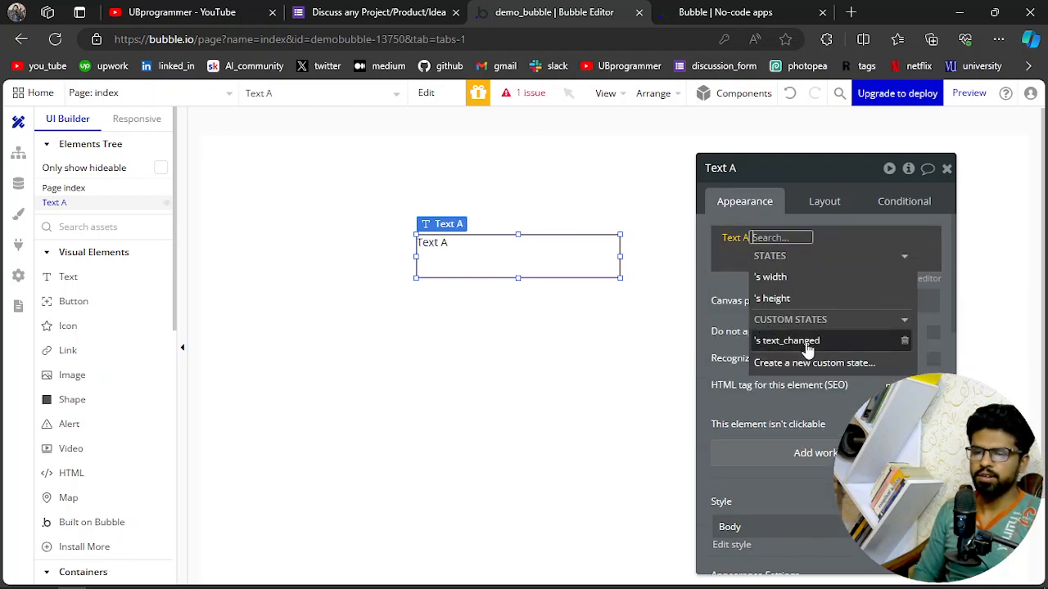
pyautogui.click(786, 340)
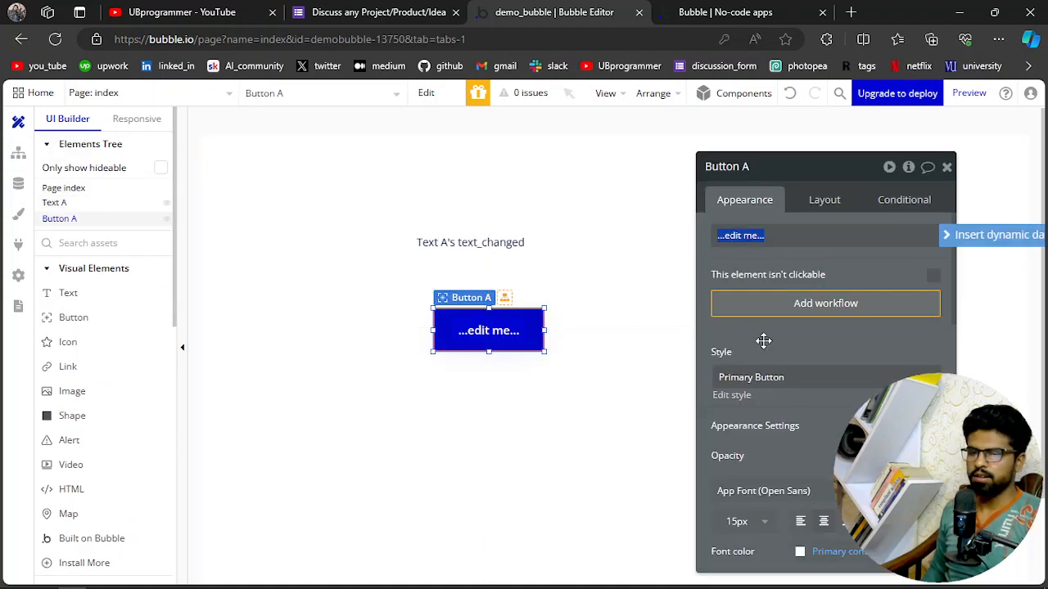
# - Label the button Change Text and start its click workflow, listing element actions
pyautogui.write('Change')
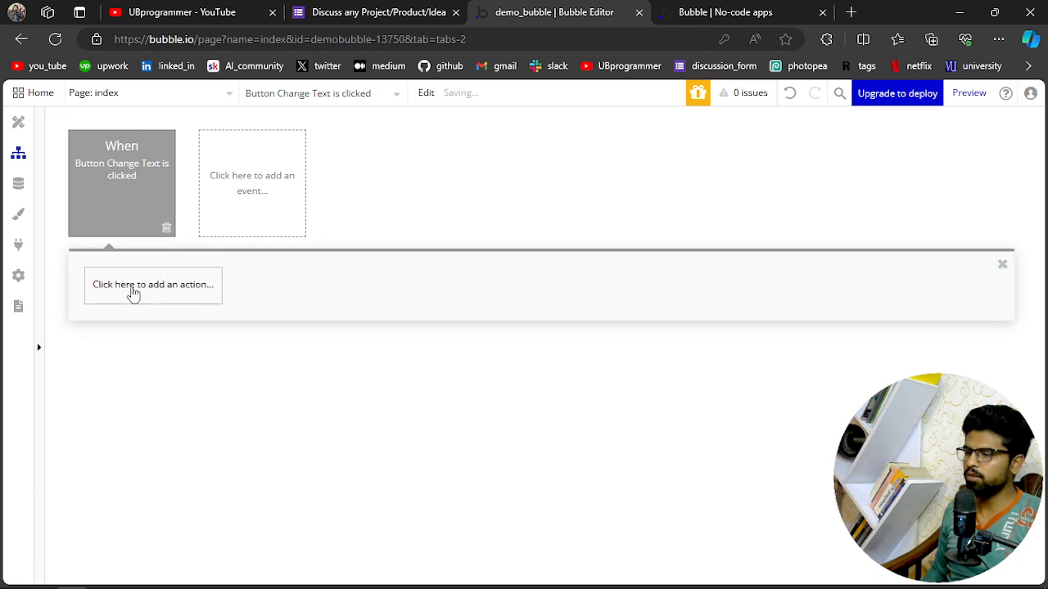
pyautogui.click(154, 285)
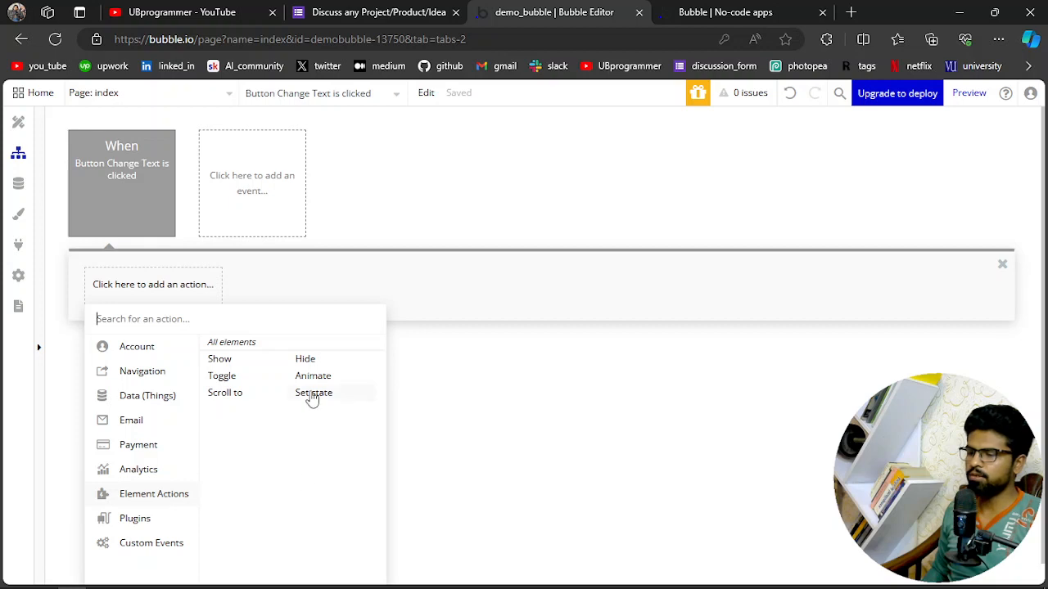
pyautogui.click(312, 392)
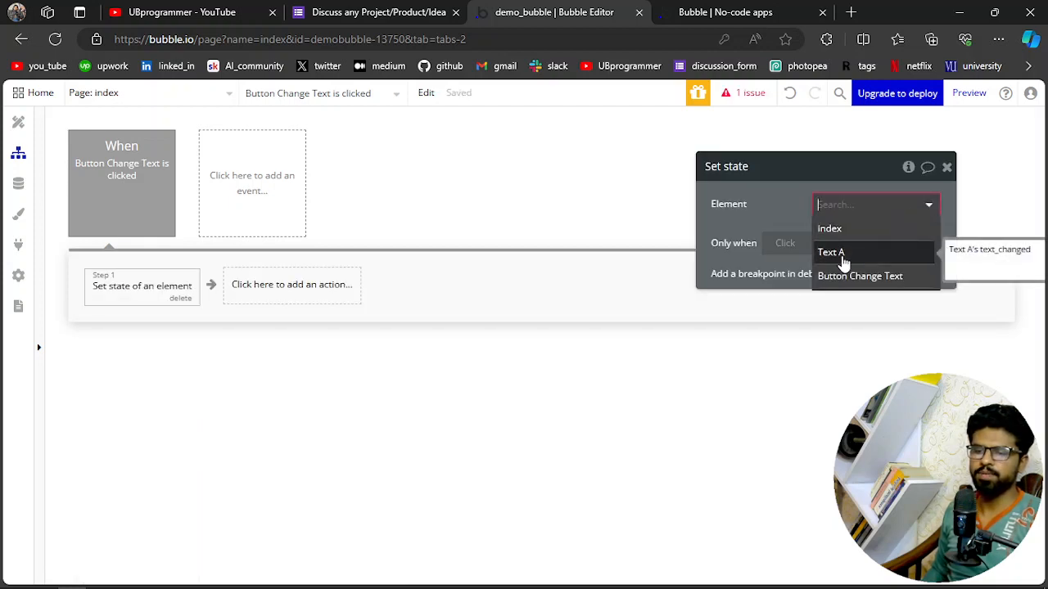
pyautogui.click(830, 252)
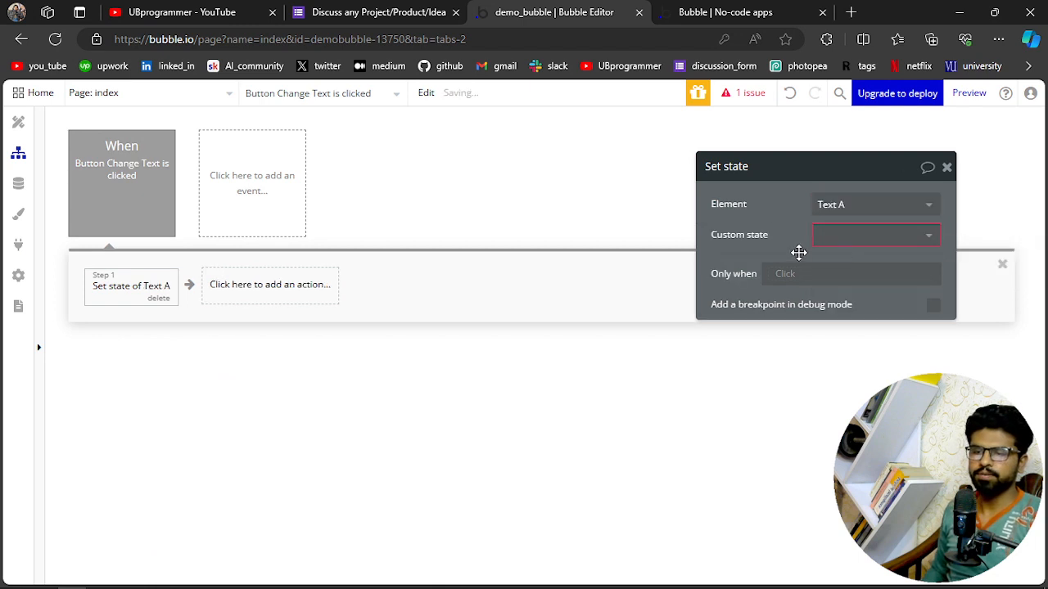
pyautogui.click(874, 235)
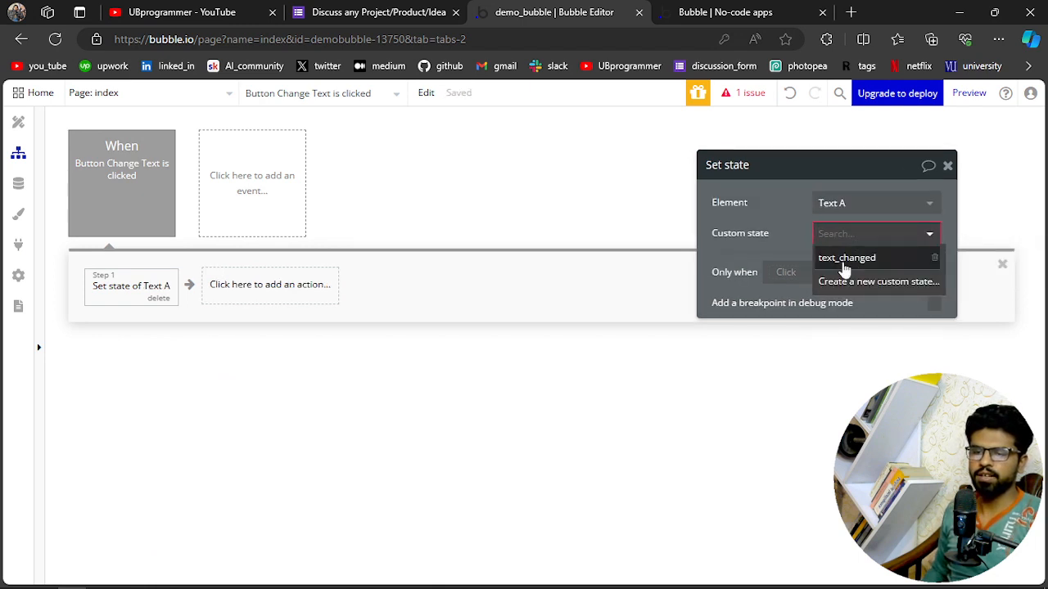
pyautogui.click(846, 257)
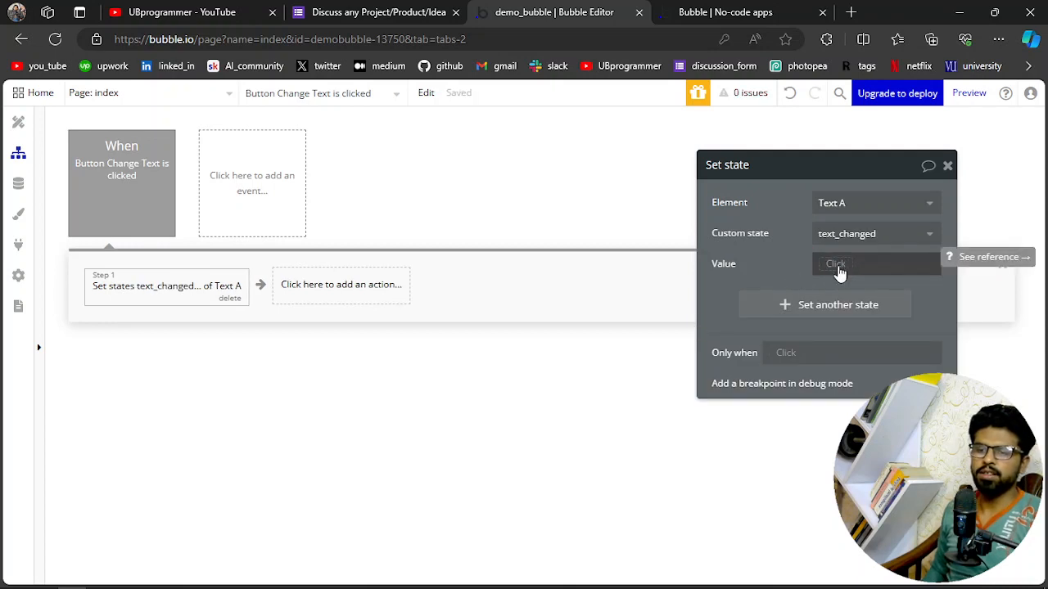
pyautogui.click(851, 263)
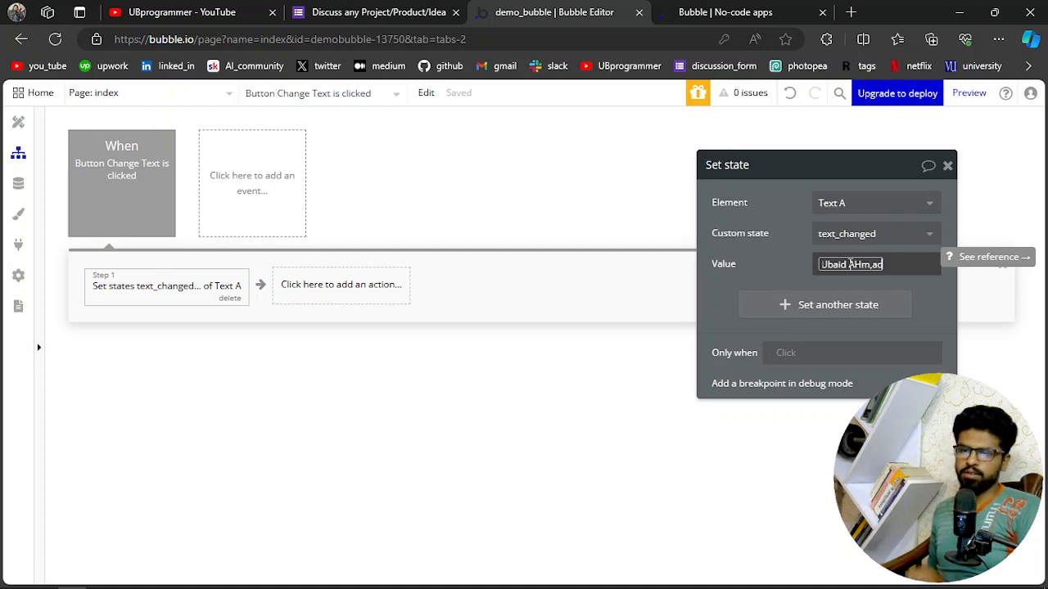
pyautogui.write('Ubaid AHmad')
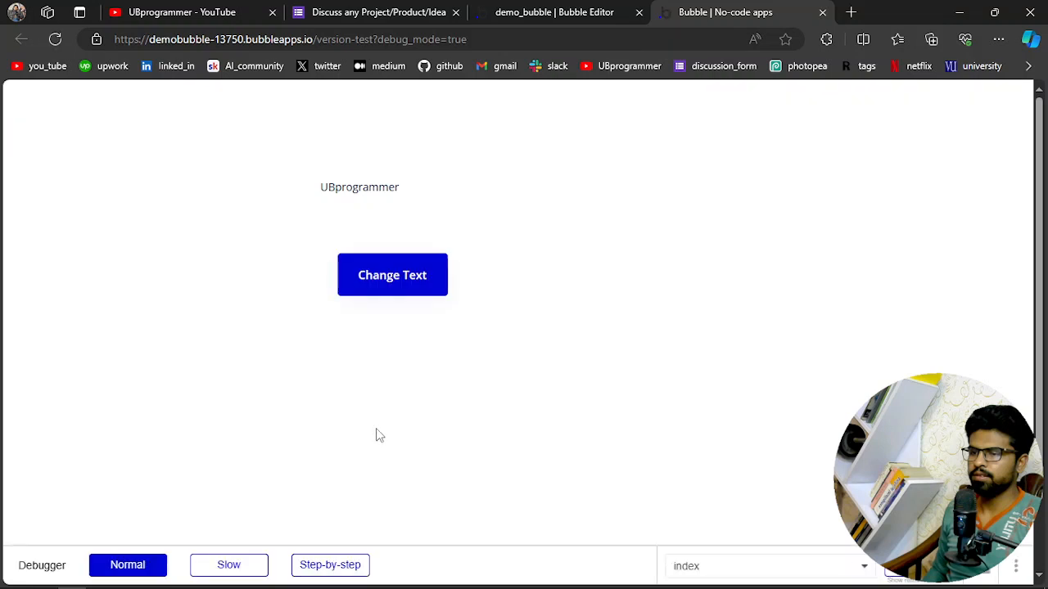
# - Run Change Text in the preview so UBprogrammer becomes Ubaid Ahmad, then inspect the updated text
pyautogui.click(393, 275)
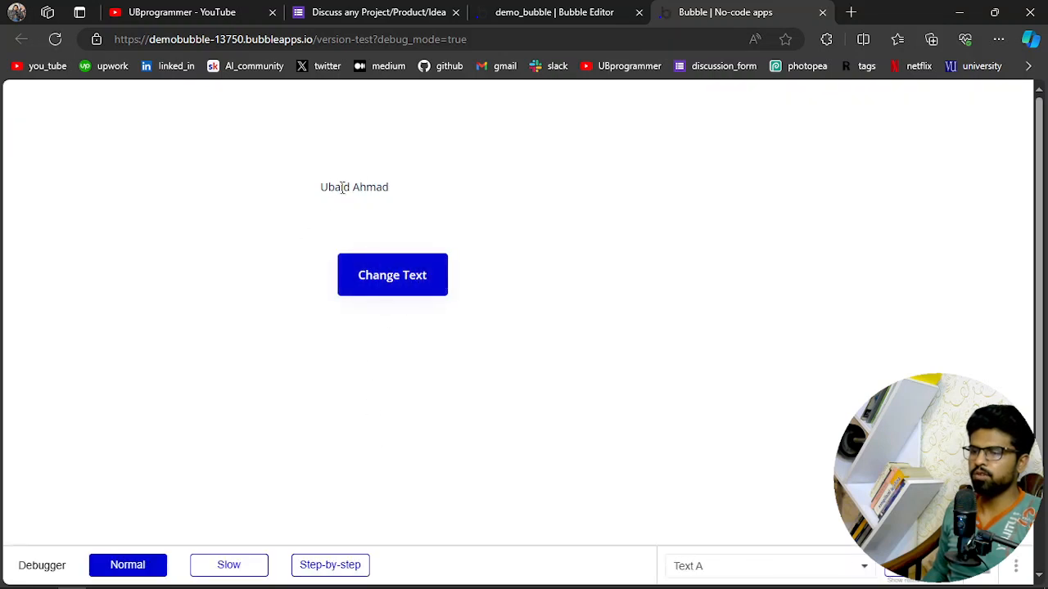
pyautogui.doubleClick(353, 187)
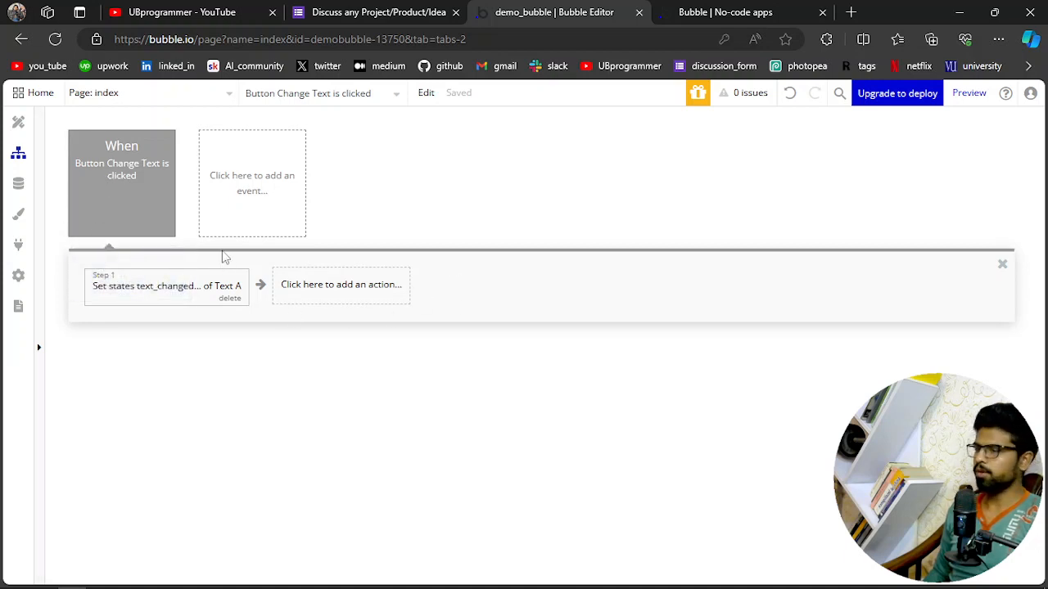
pyautogui.moveTo(18, 121)
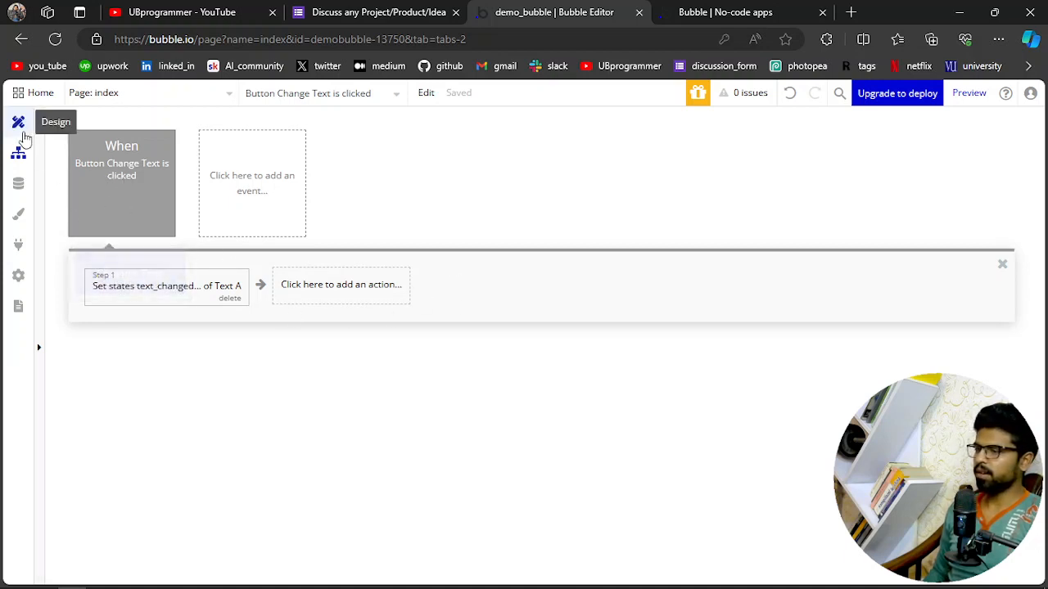
# - Return to the page Design view to review the Change Text button
pyautogui.click(18, 121)
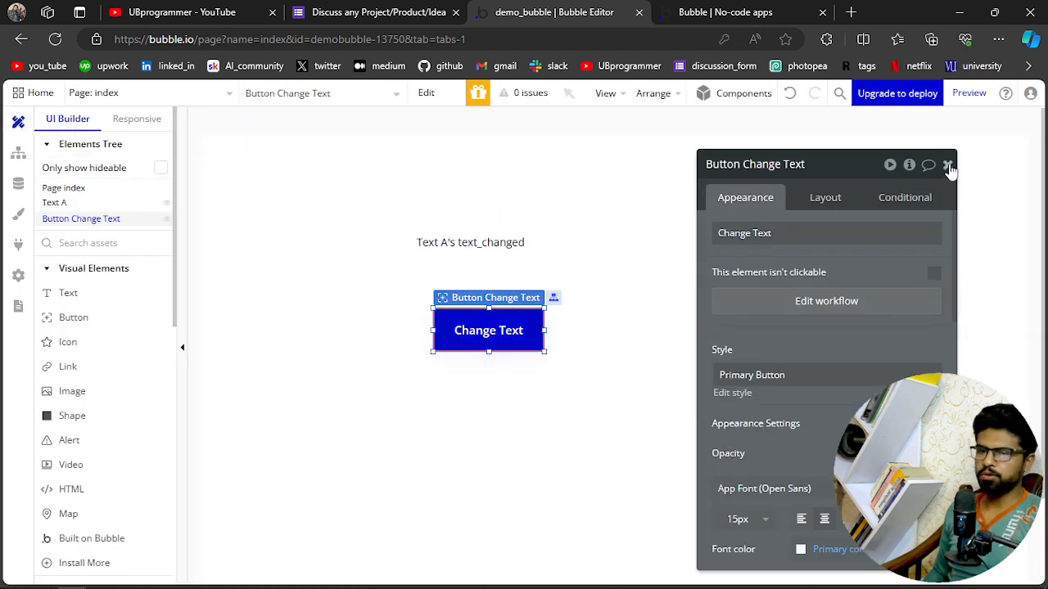
pyautogui.moveTo(763, 332)
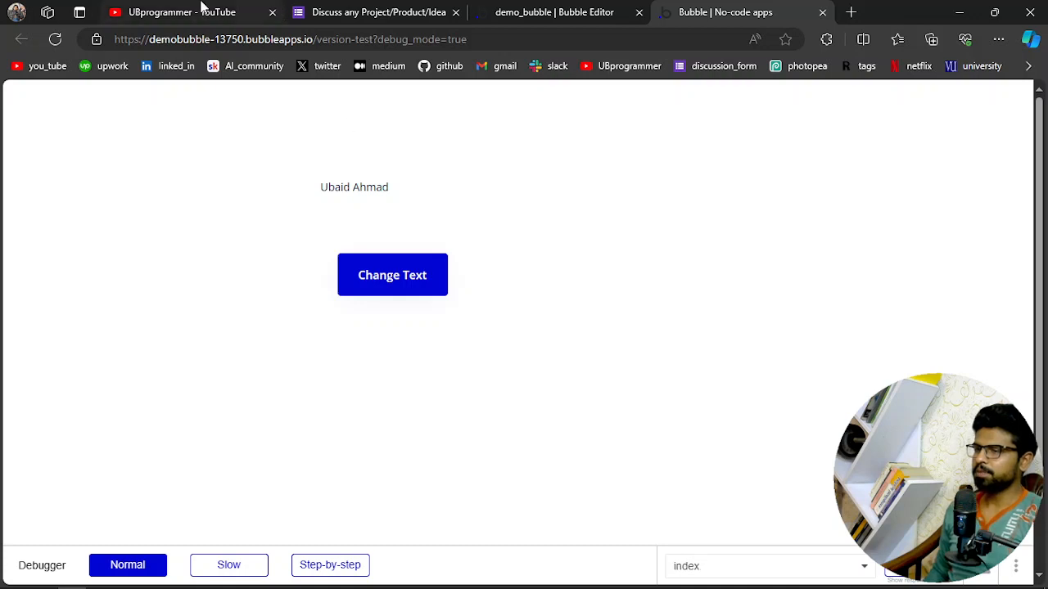
pyautogui.moveTo(378, 12)
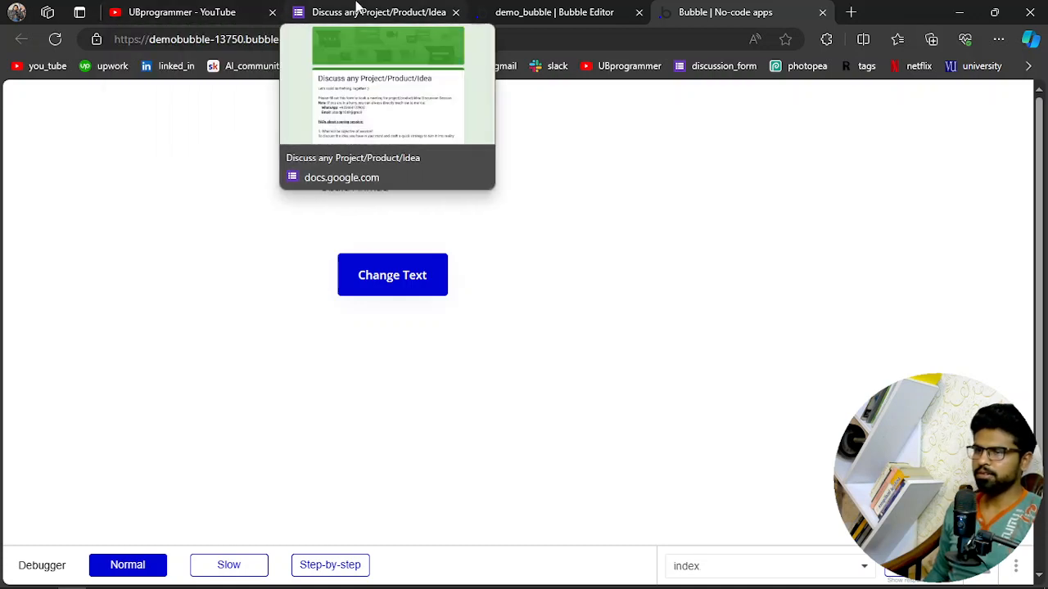